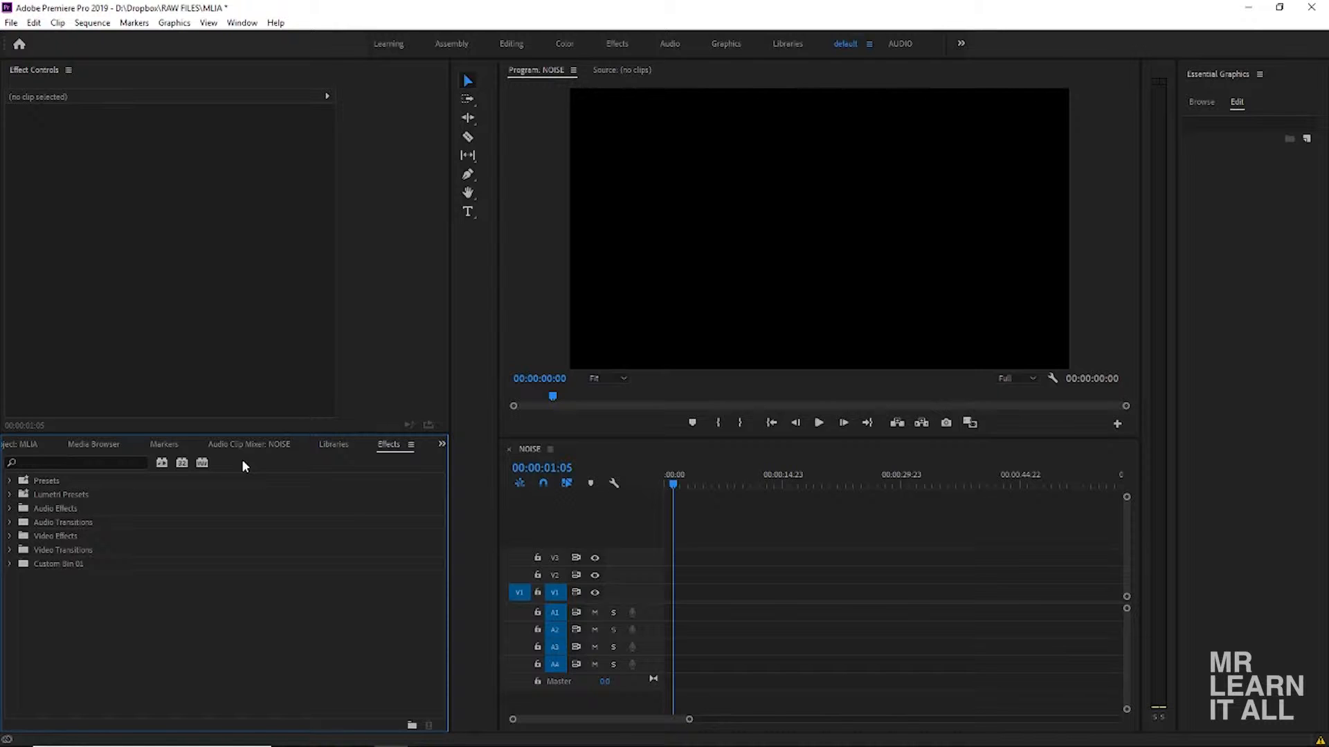
mouse_move(240, 544)
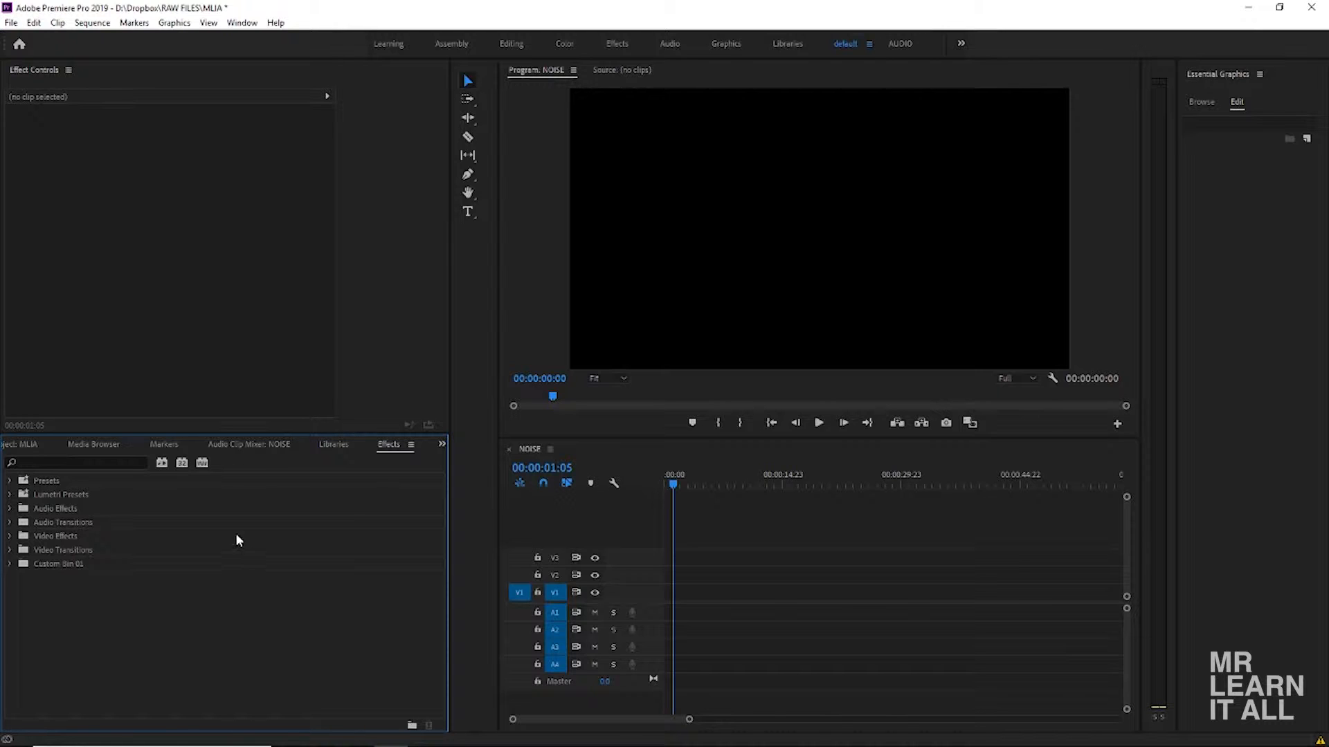
Create a text graphic on V3 reading 'Mr. Learn It All' with the Type tool
left_click(76, 463)
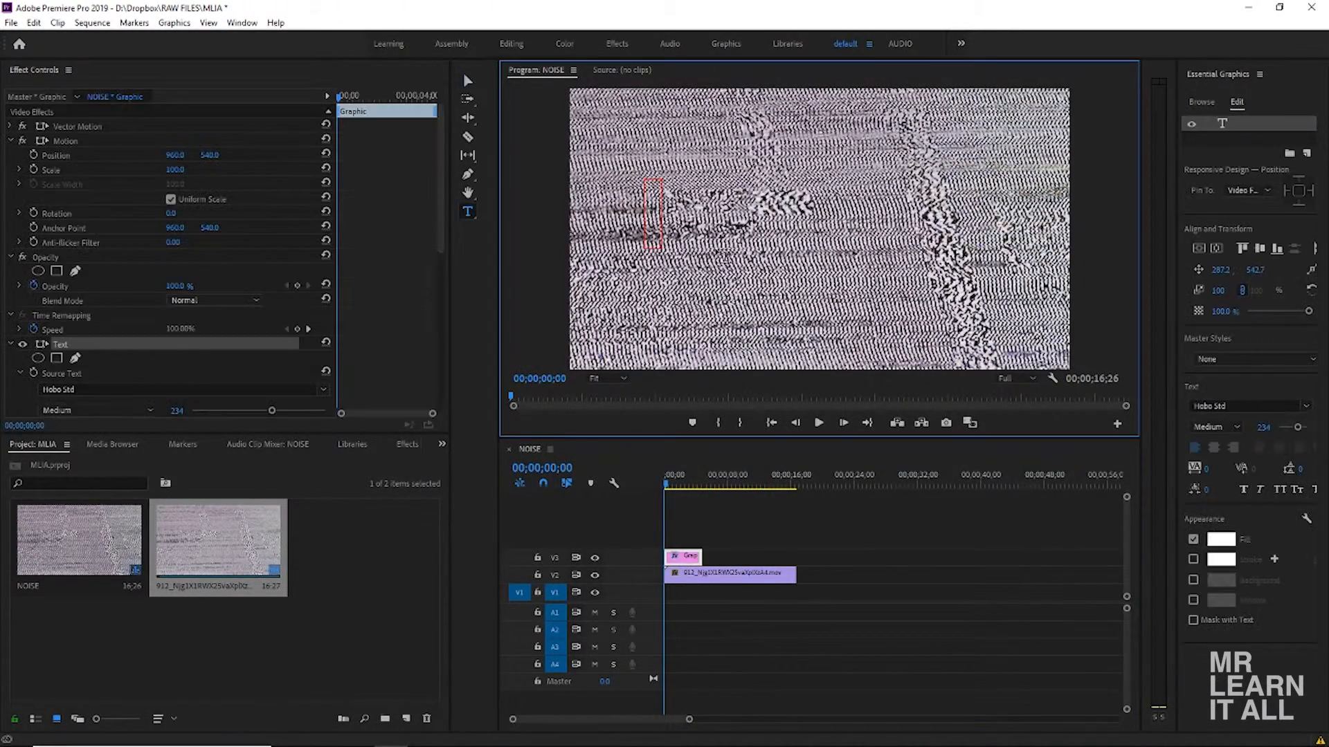
type("Mr. Learn It All")
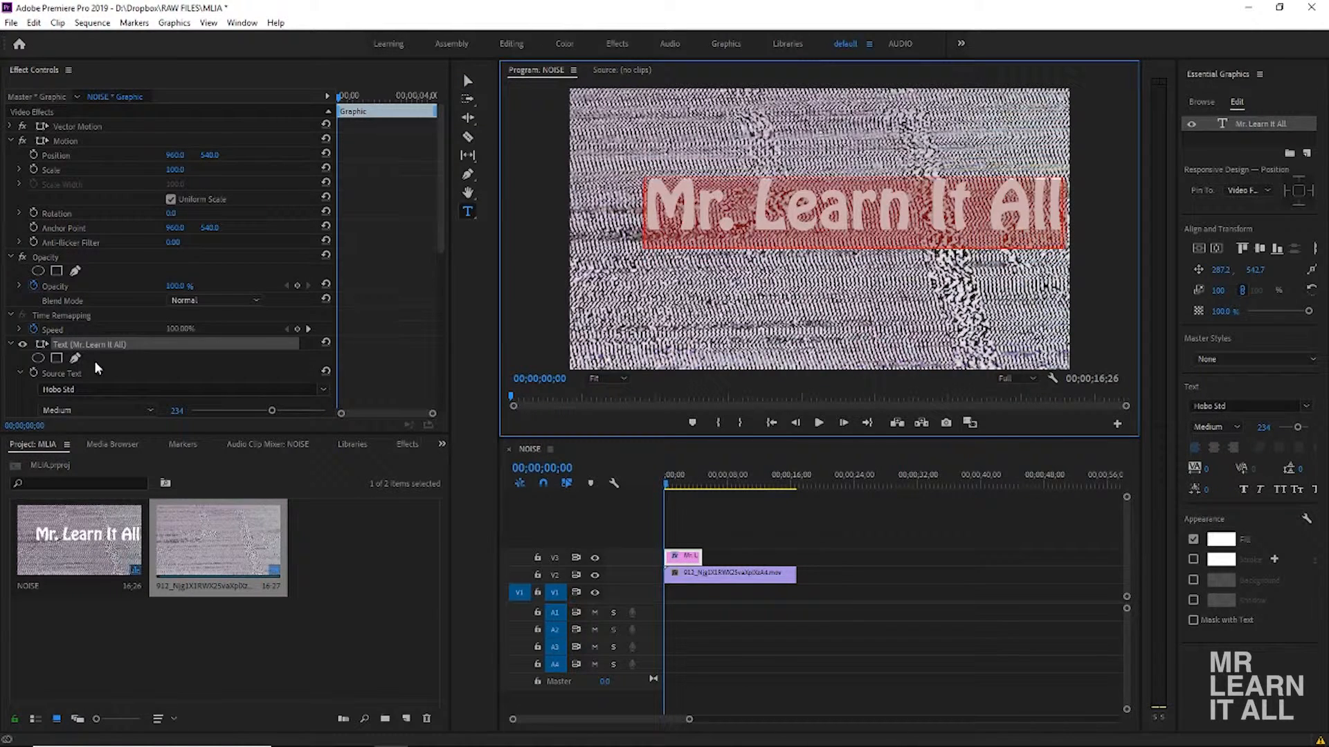
Search fonts for 'helv' and set the title's font to Helvetica Bold
type("helv")
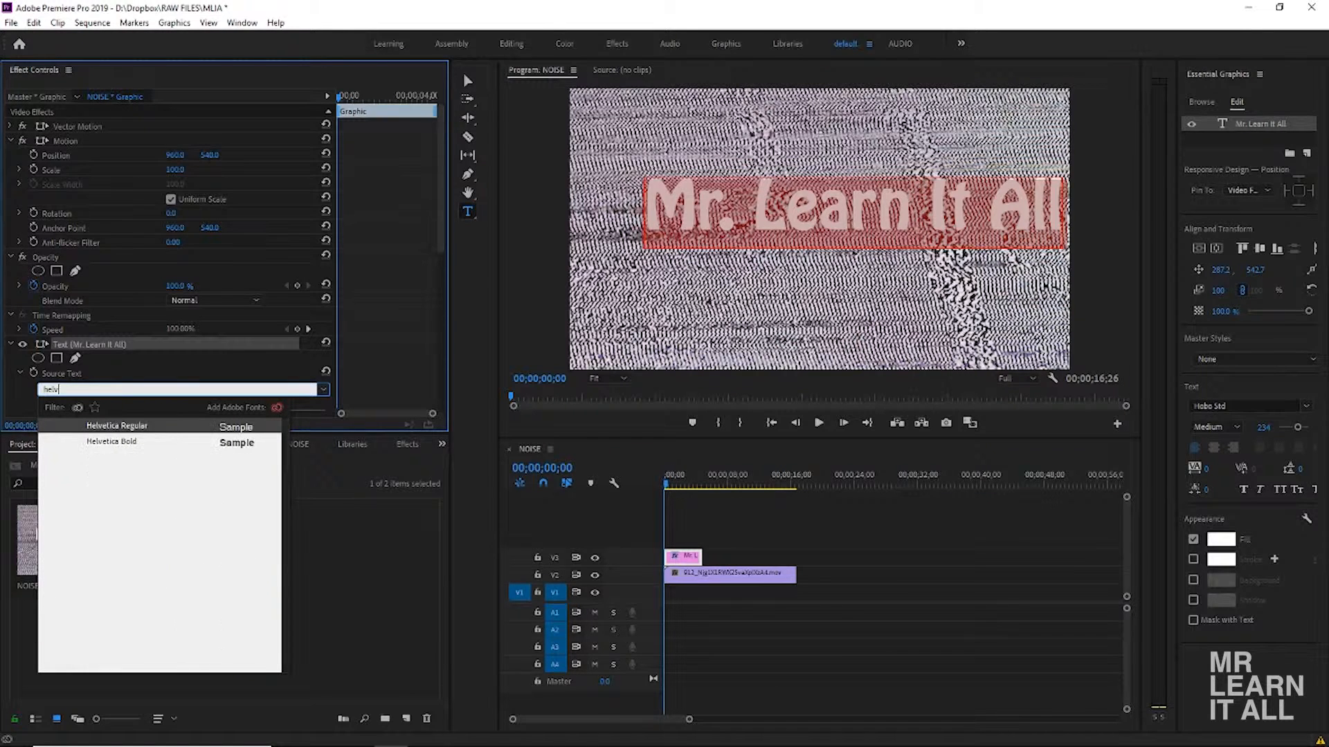
left_click(117, 425)
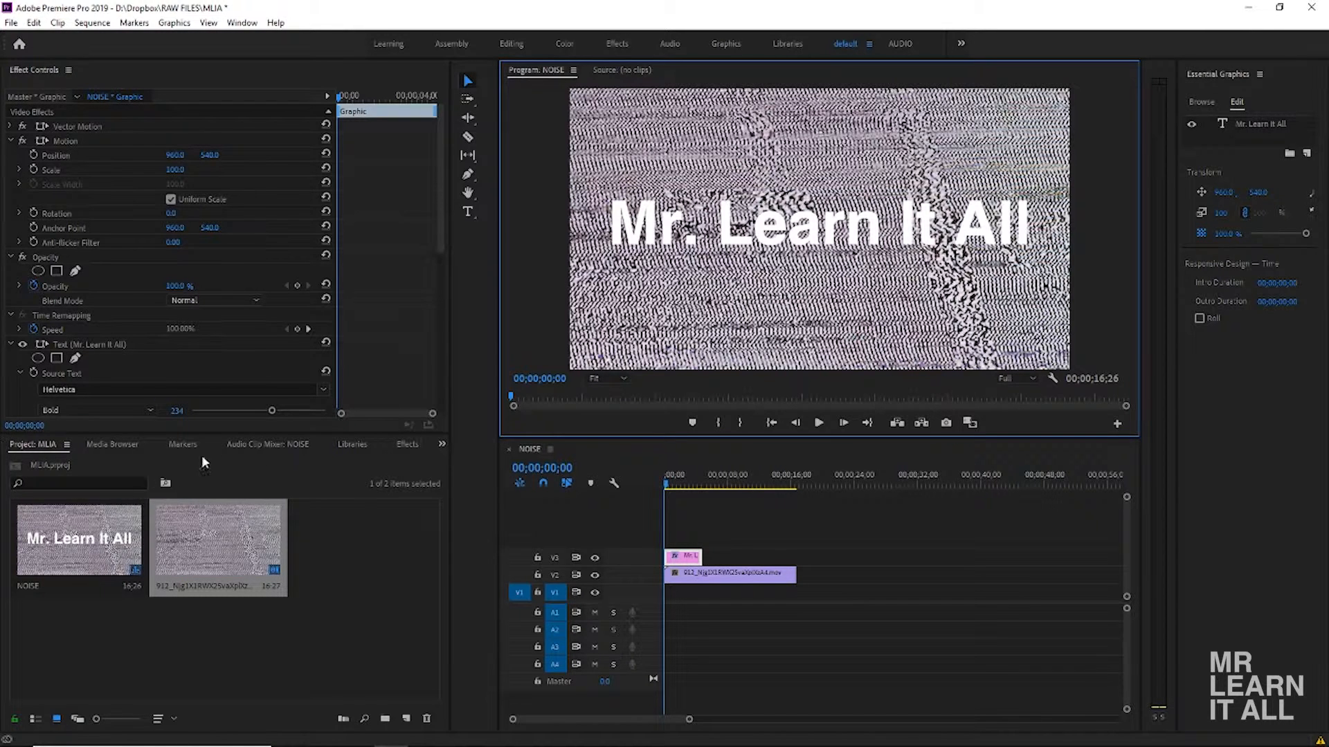
Find 'track' in Effects and drop Track Matte Key onto the V2 noise clip
left_click(407, 445)
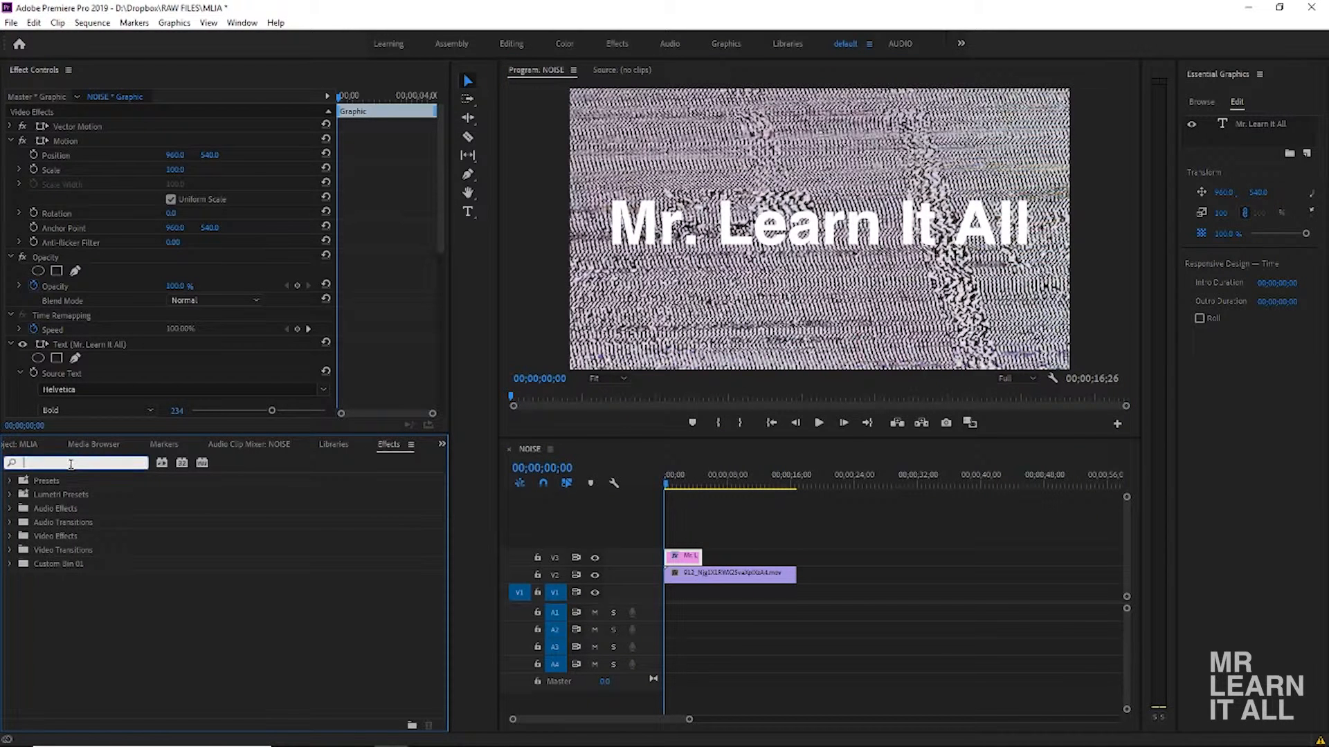
type("track")
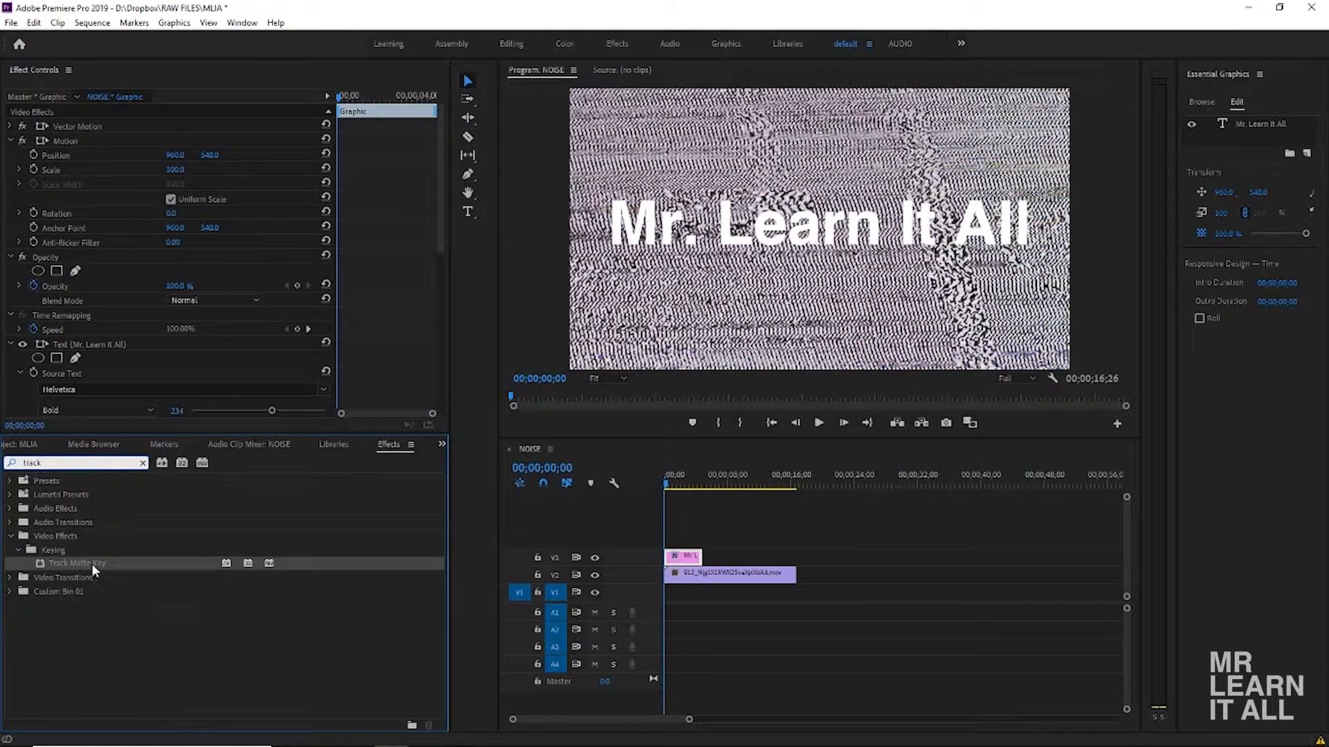
left_click_drag(75, 562, 729, 573)
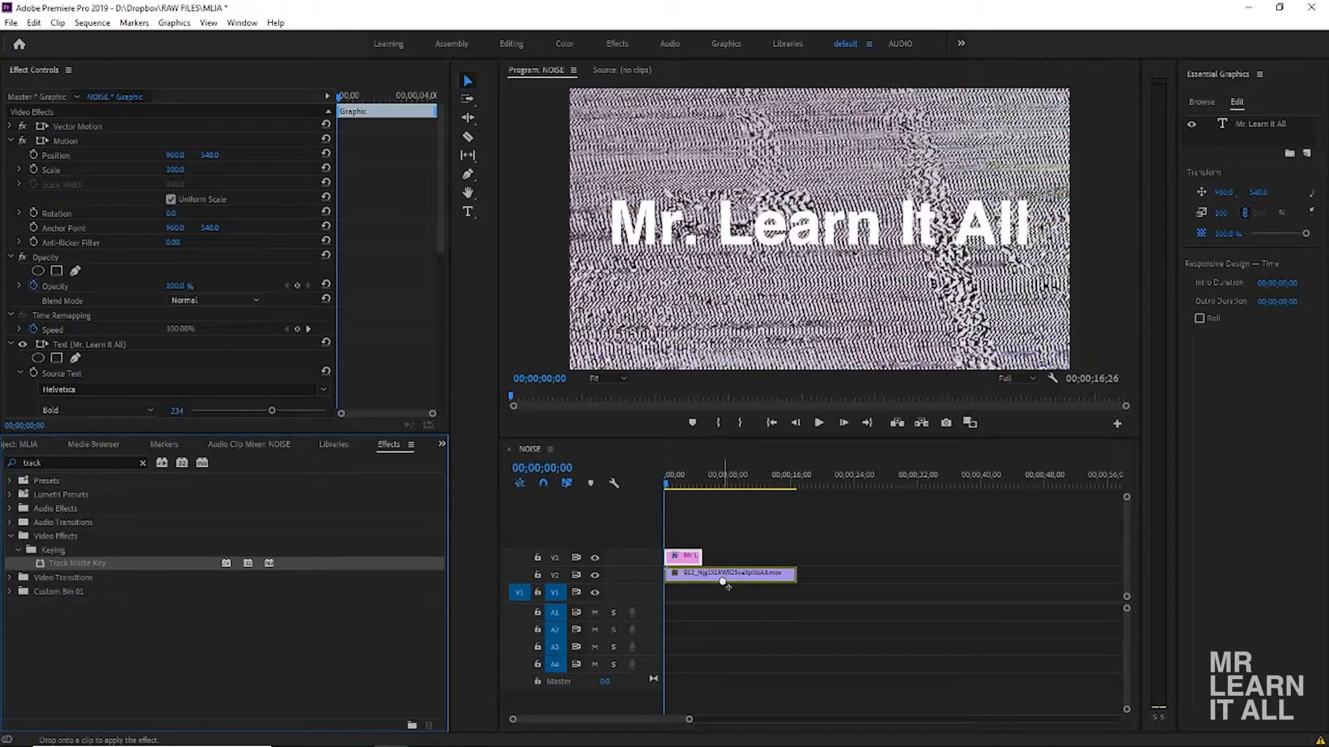
left_click(729, 574)
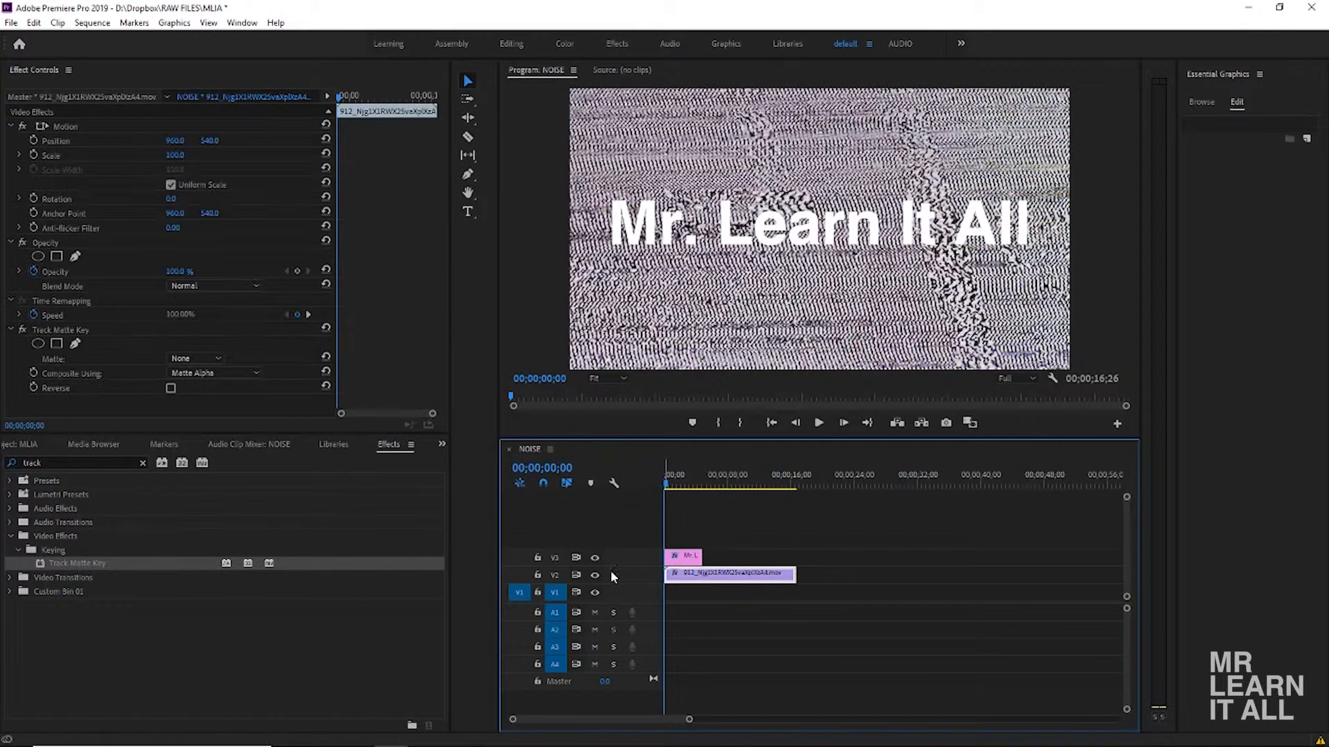
mouse_move(555, 590)
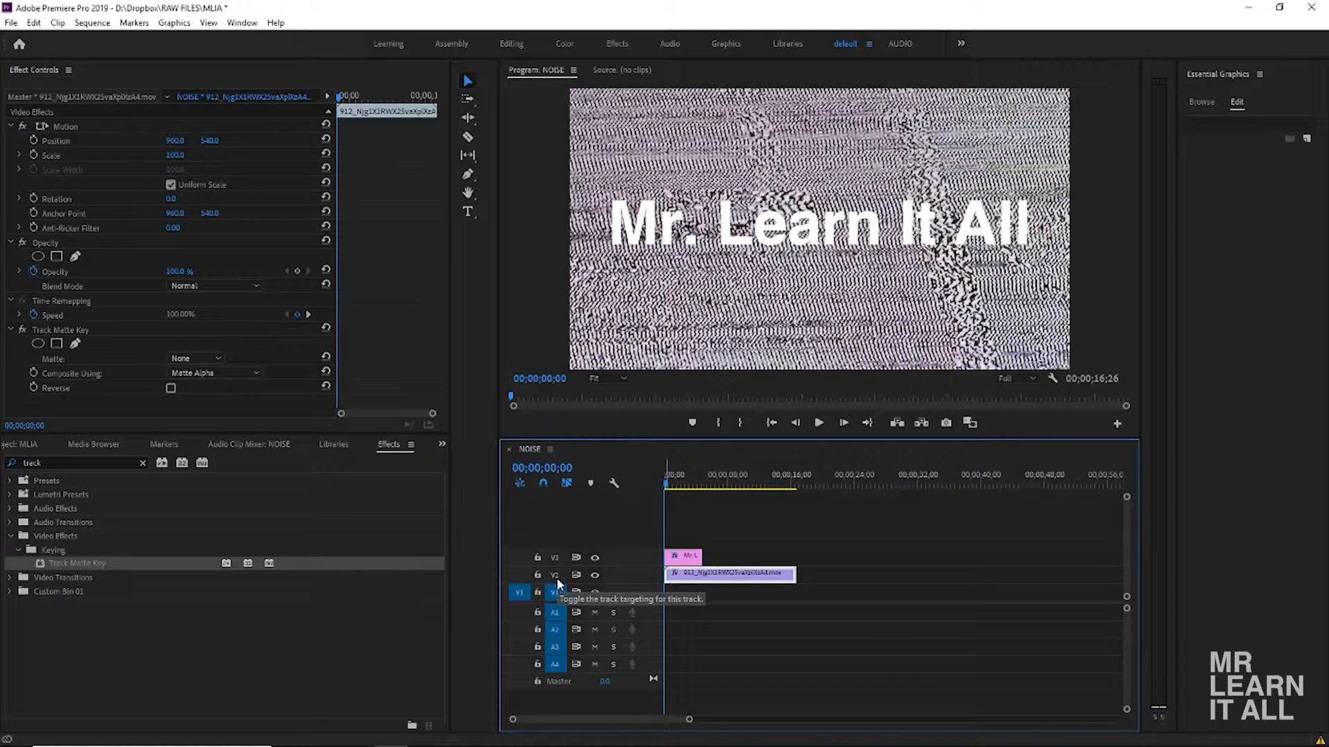
Set the Track Matte Key's Matte source to Video 3
left_click(684, 555)
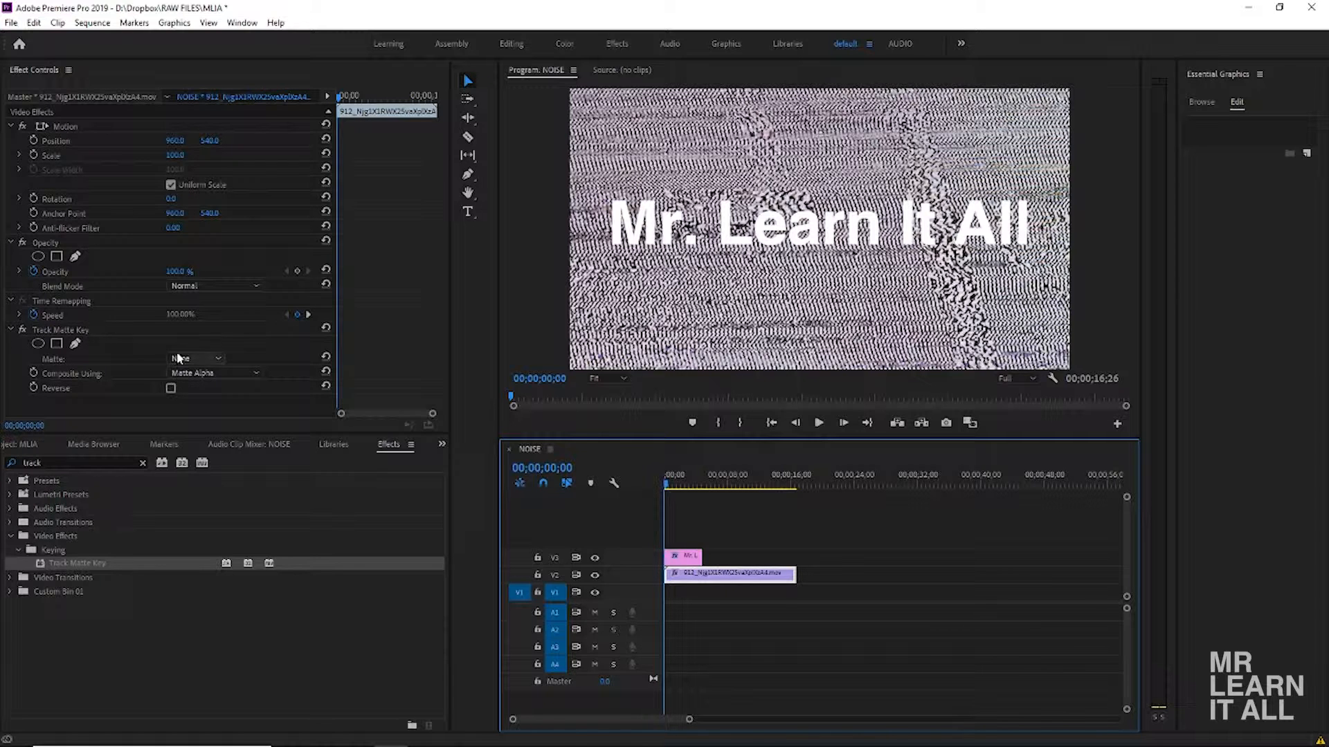
left_click(195, 358)
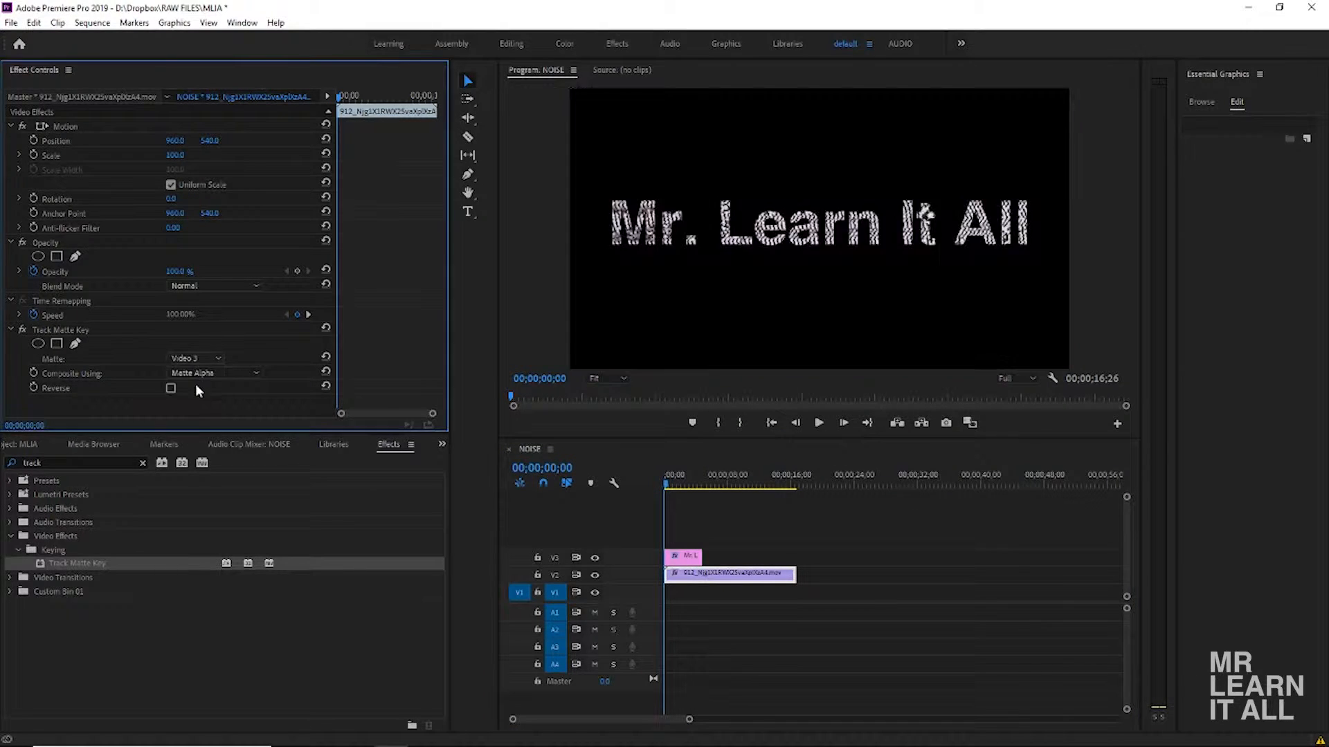